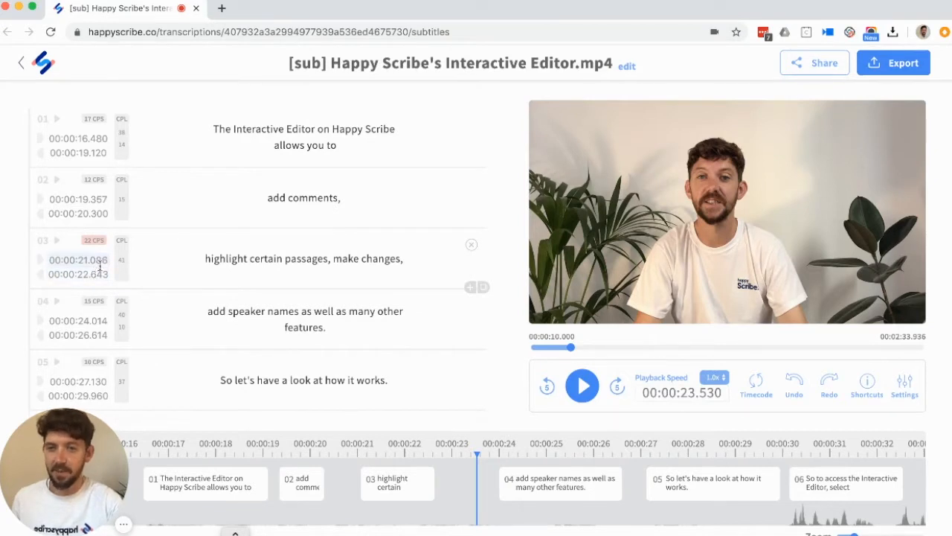
Open subtitle 03's 00:00:21.086 start timecode for editing
left_click(77, 260)
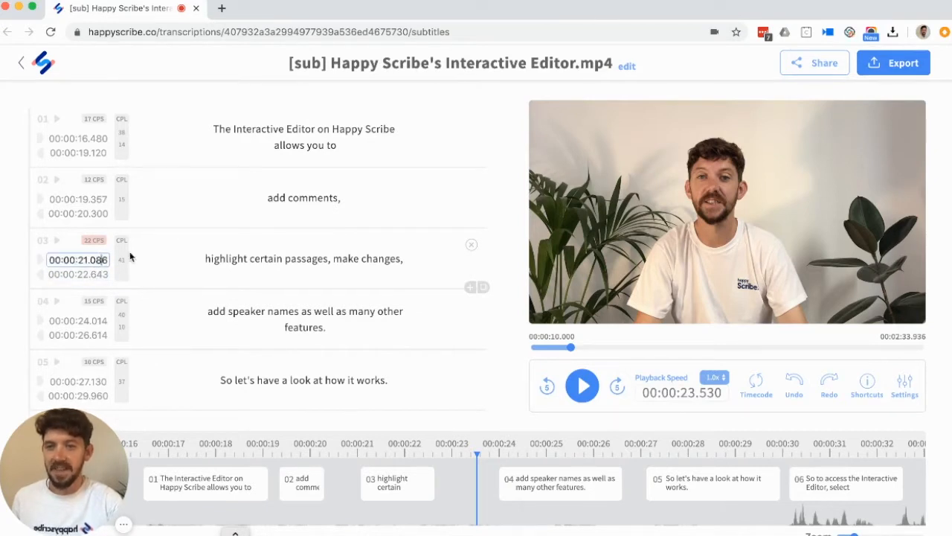